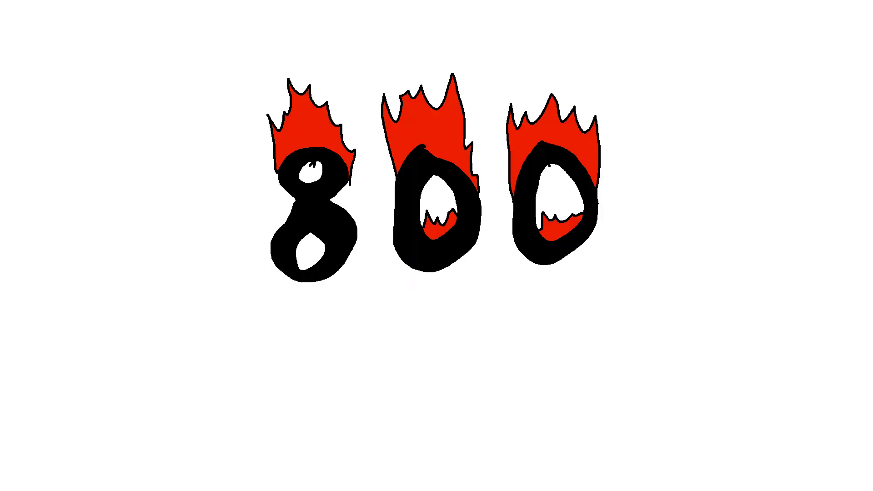
- Draw brush strokes over the stick figure's mouth to open the smile into a grin
{"action": "left_click_drag", "start_coordinate": [251, 312], "coordinate": [629, 346]}
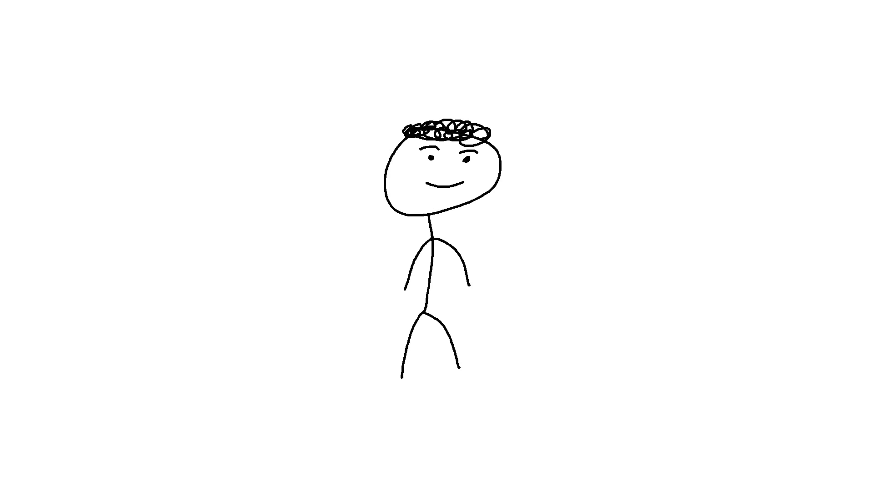
{"action": "left_click_drag", "start_coordinate": [440, 189], "coordinate": [454, 192]}
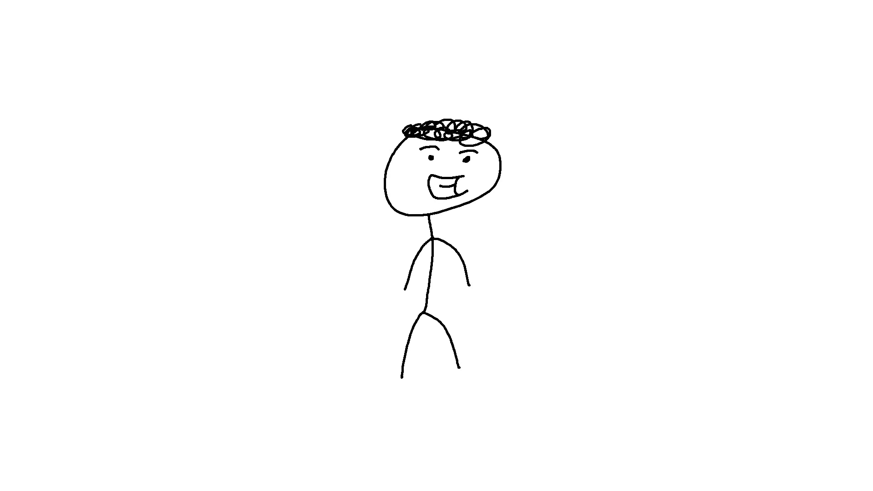